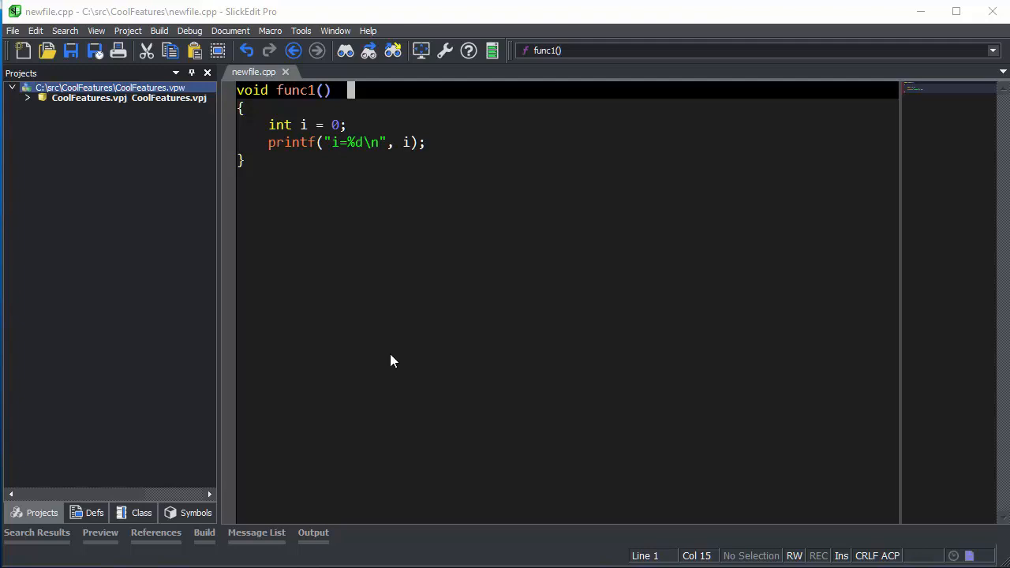
pyautogui.moveTo(476, 285)
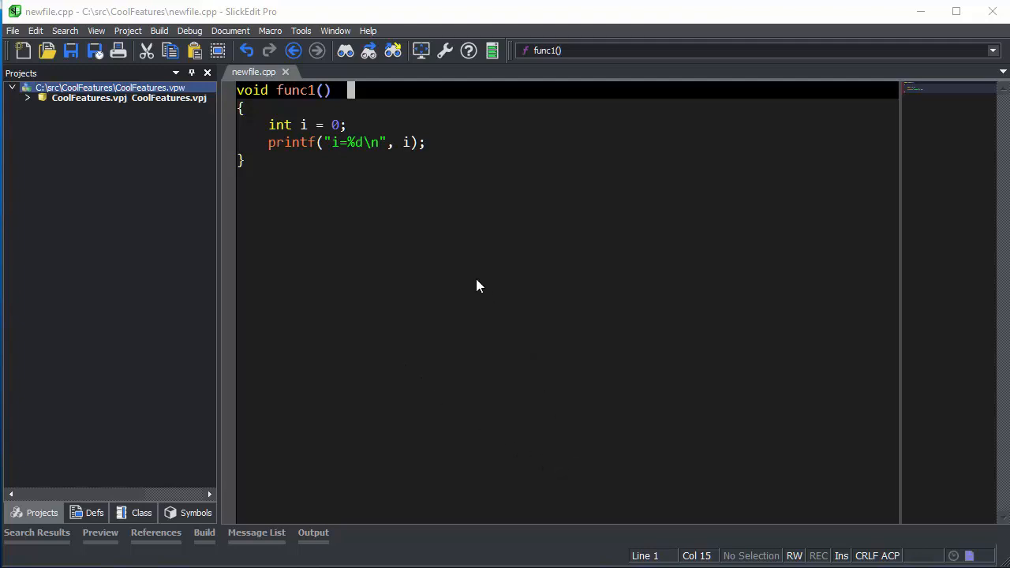
# Reach the C/C++ language options from the Document menu
pyautogui.click(230, 30)
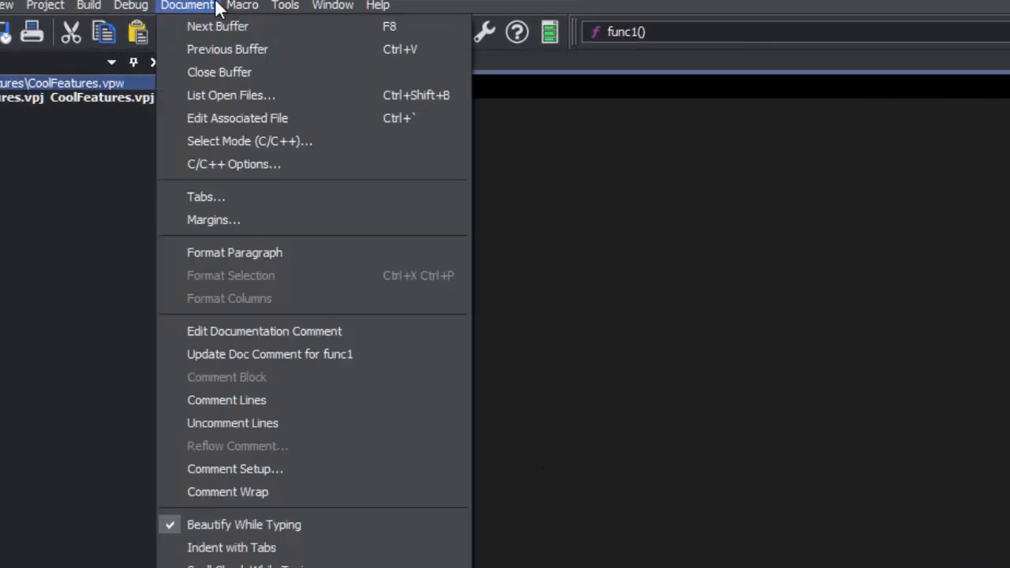
pyautogui.moveTo(271, 164)
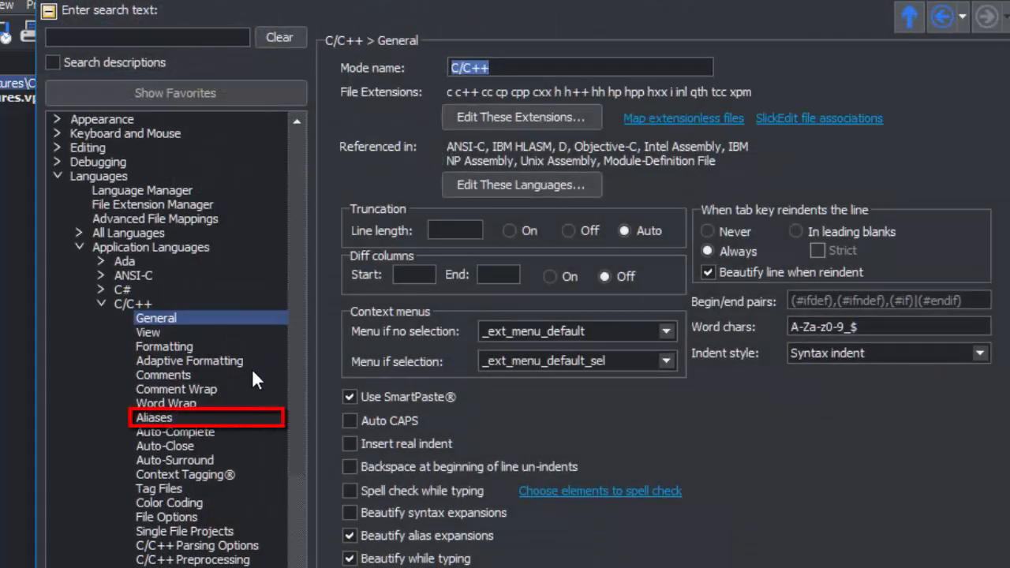
# Show the Aliases page under C/C++ with existing aliases like #if listed
pyautogui.click(155, 417)
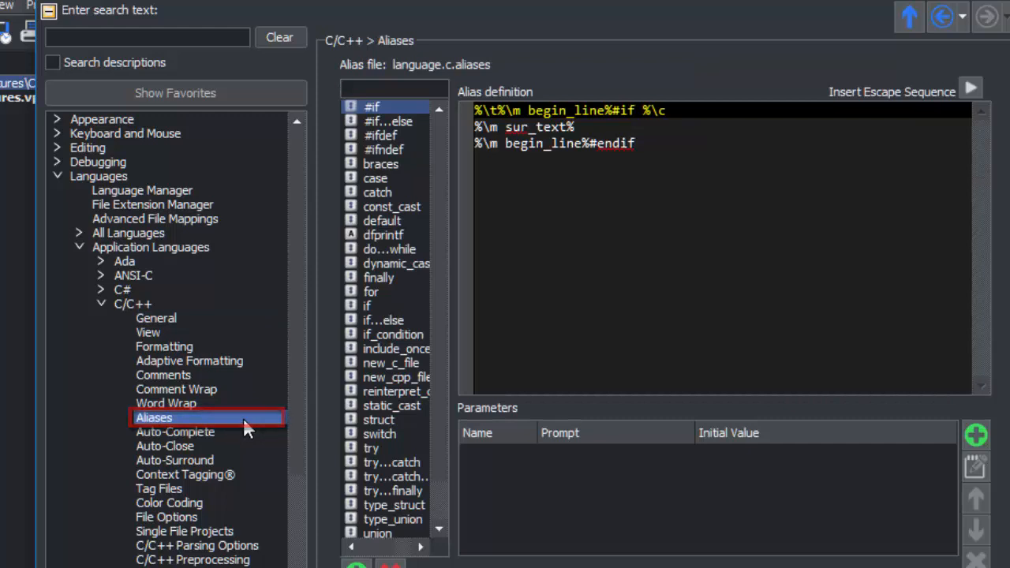
pyautogui.click(371, 290)
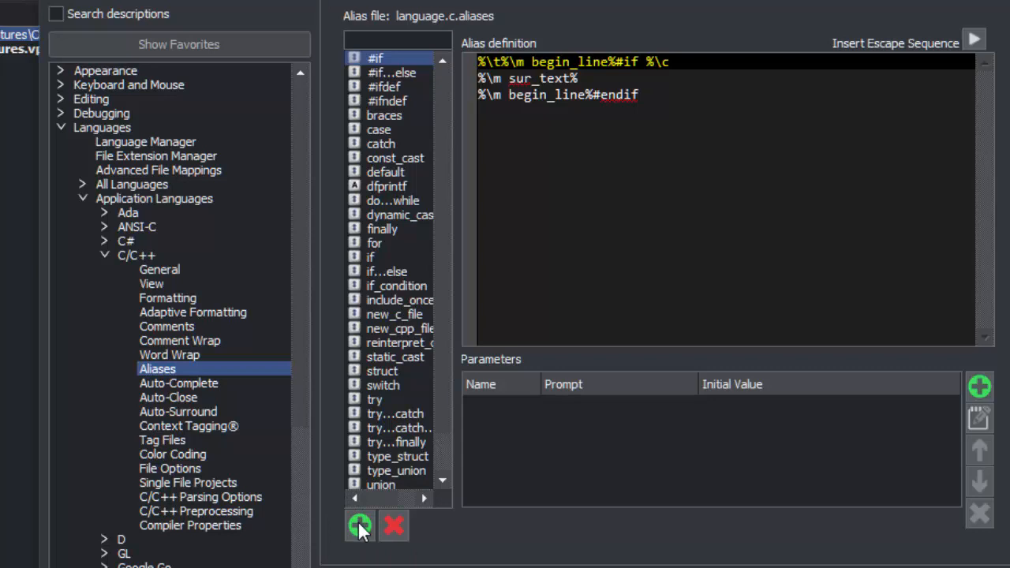
# Add a new alias named 'for' to the C/C++ alias list
pyautogui.click(359, 527)
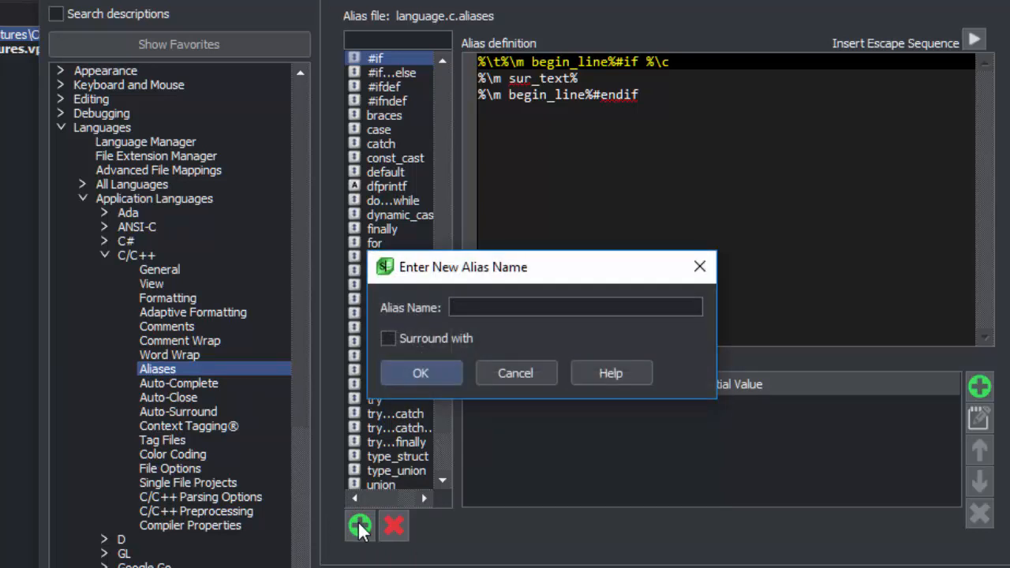
pyautogui.write('for')
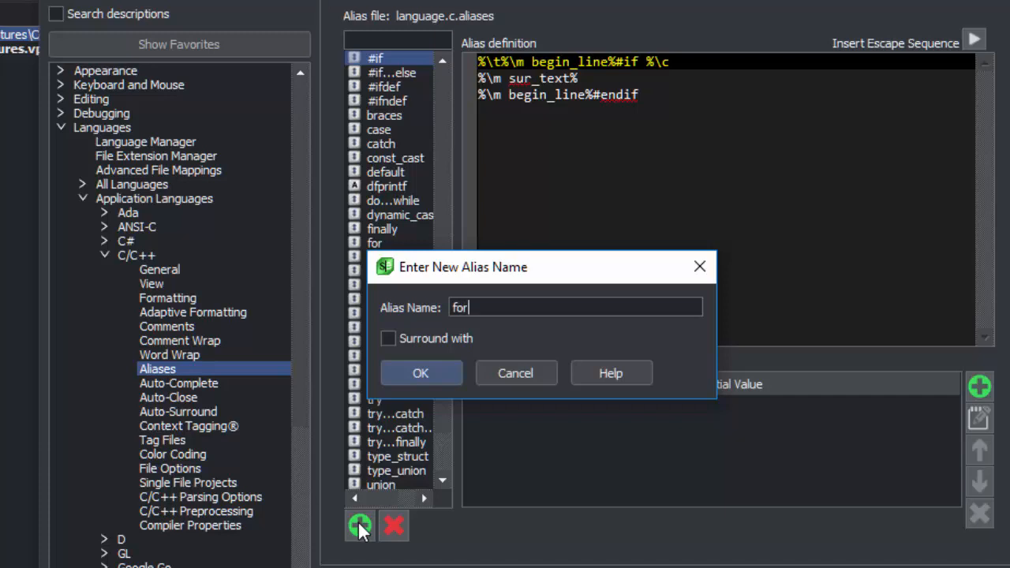
pyautogui.moveTo(434, 314)
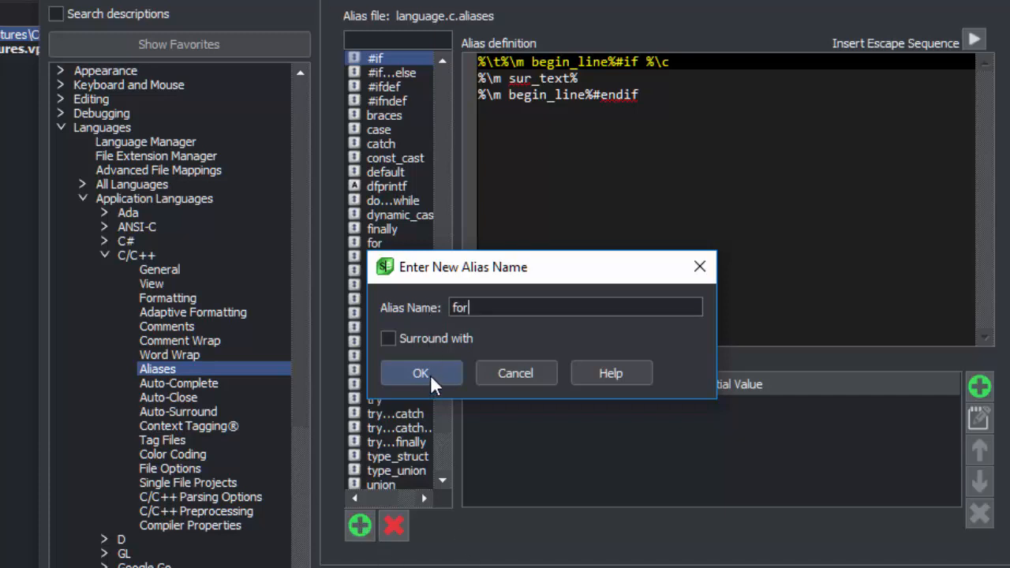
pyautogui.click(420, 373)
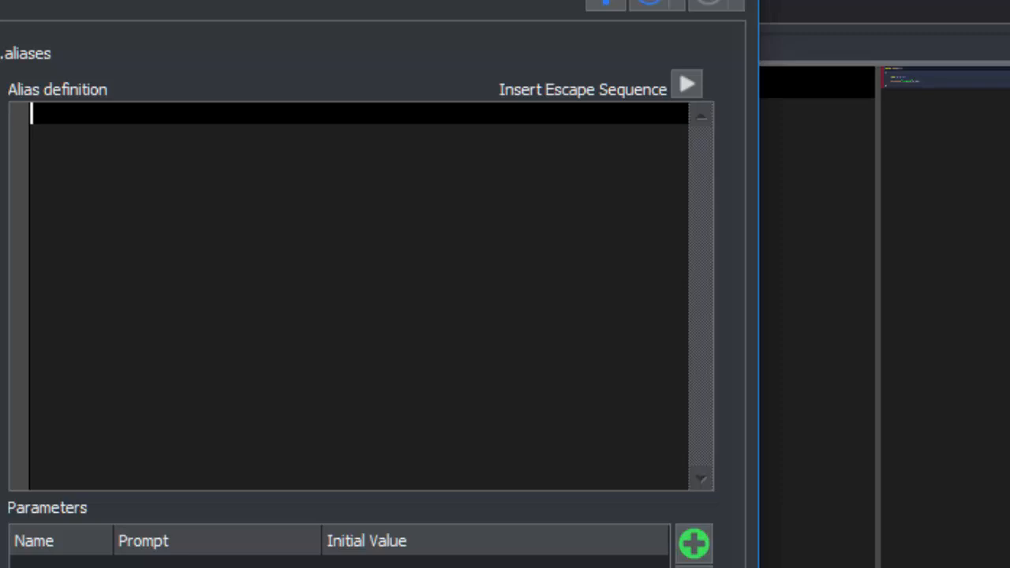
# Define the alias body as 'for (;;)' followed by '{' and '}' lines
pyautogui.write('for (')
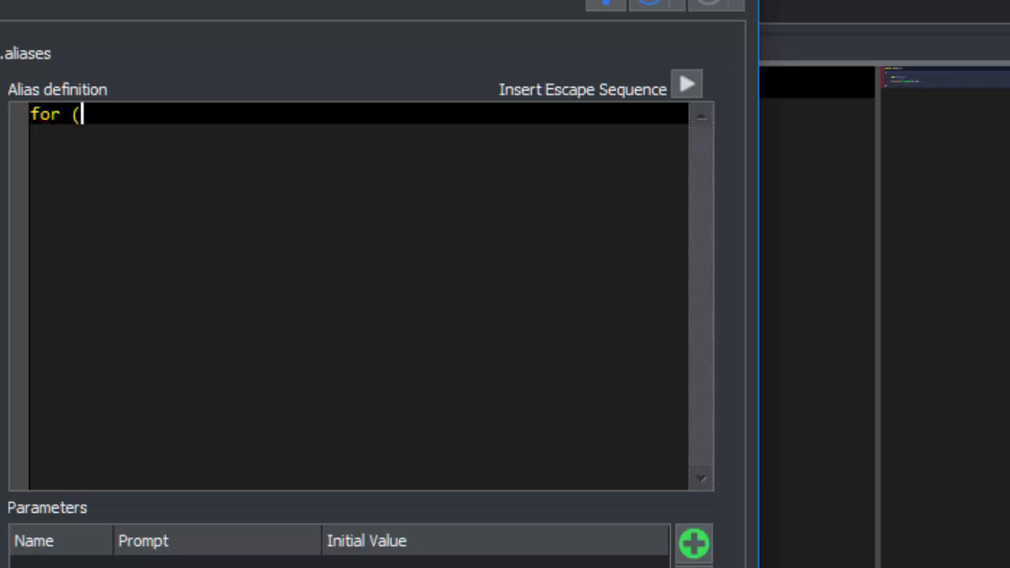
pyautogui.write(';;)')
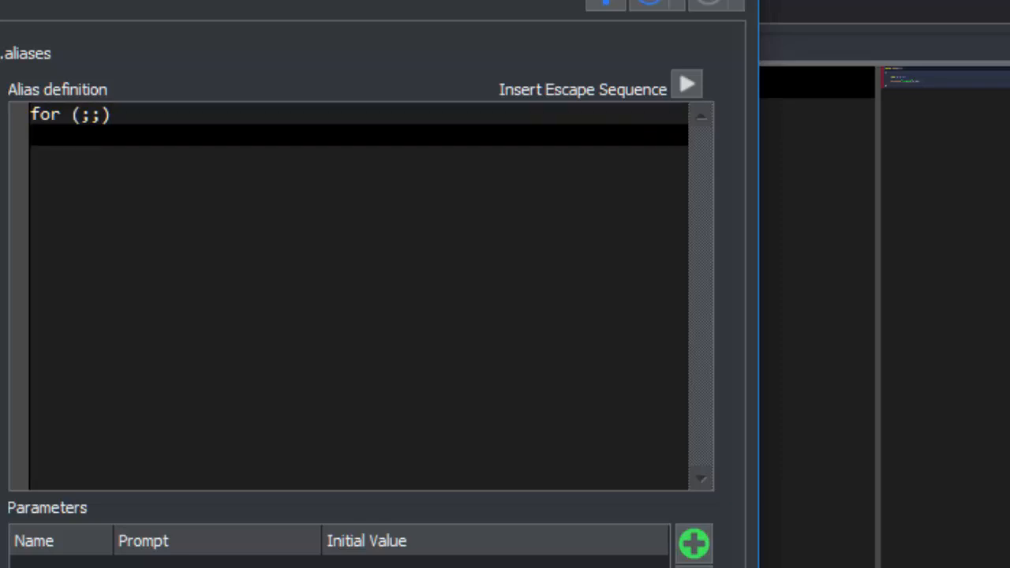
pyautogui.write('{')
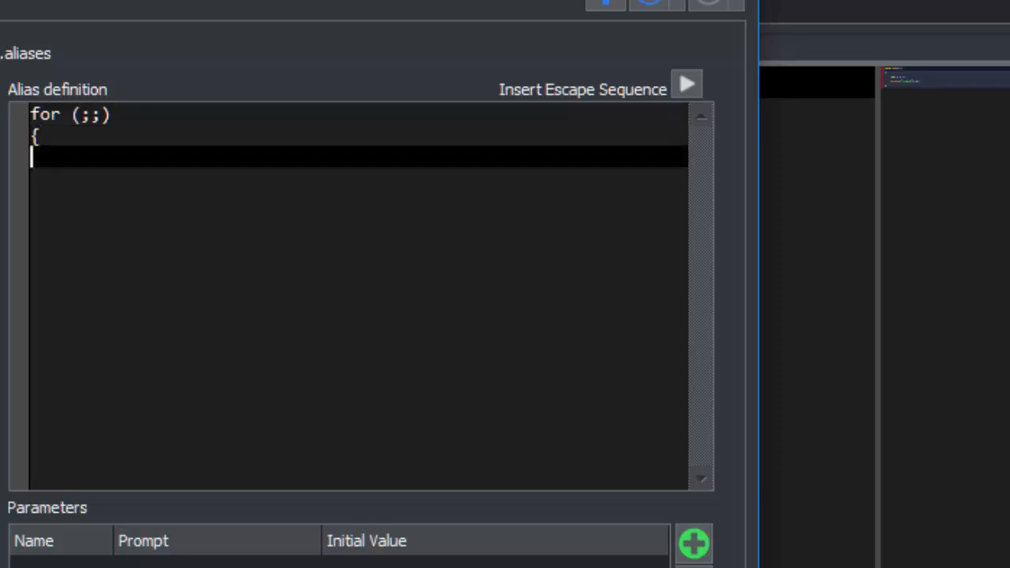
pyautogui.write('}')
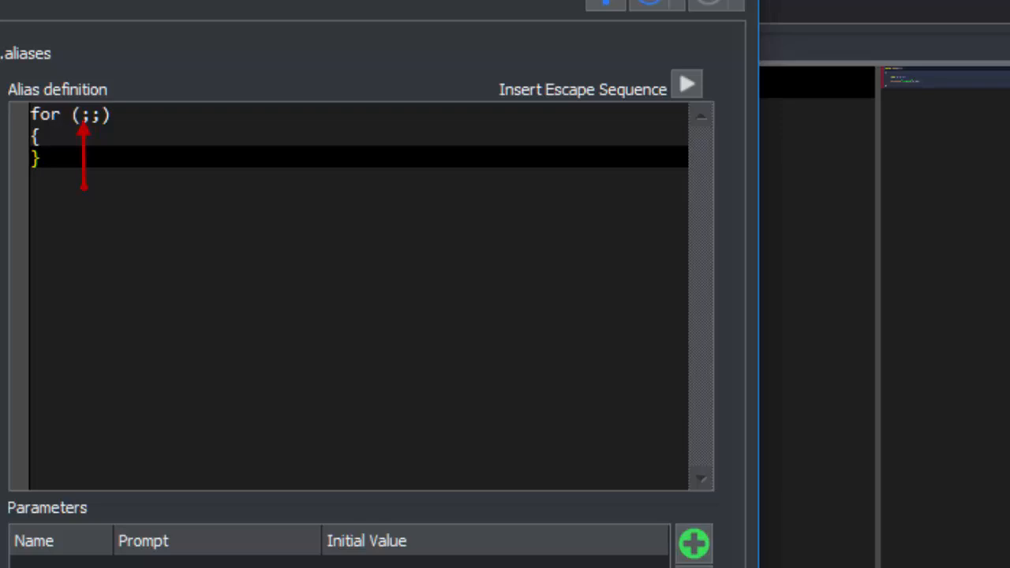
pyautogui.moveTo(6, 562)
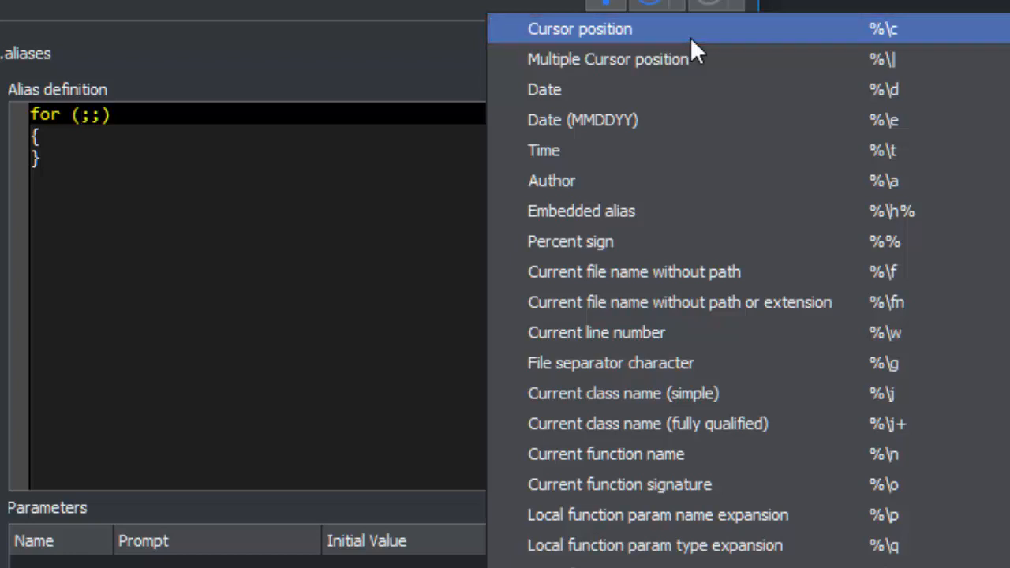
# Insert the %\c cursor marker before the first semicolon and apply the alias settings
pyautogui.click(581, 28)
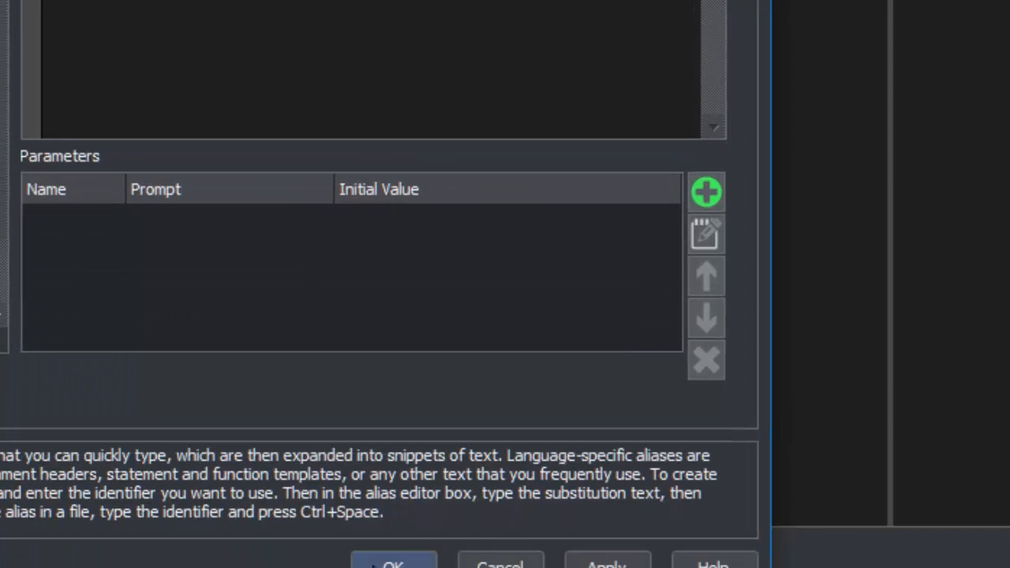
pyautogui.click(393, 565)
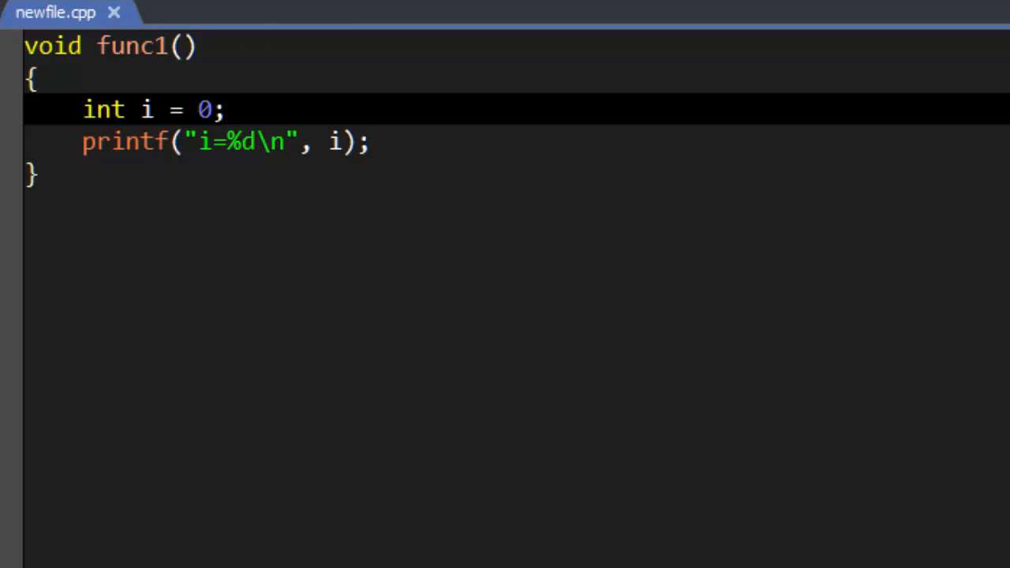
# Expand 'fo' into the for (;;) block below int i = 0, caret before the first semicolon
pyautogui.write('for (;;')
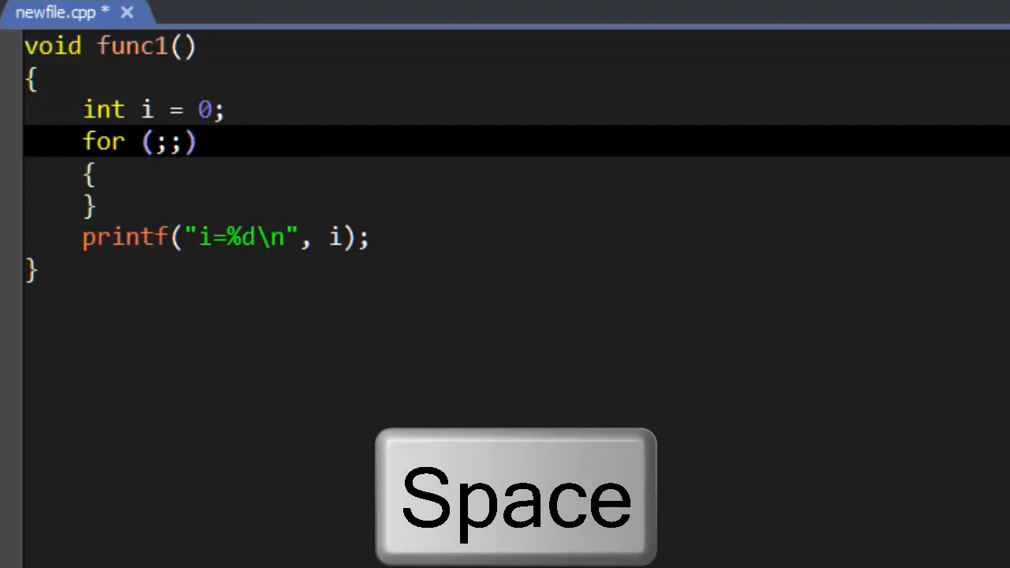
pyautogui.press('space')
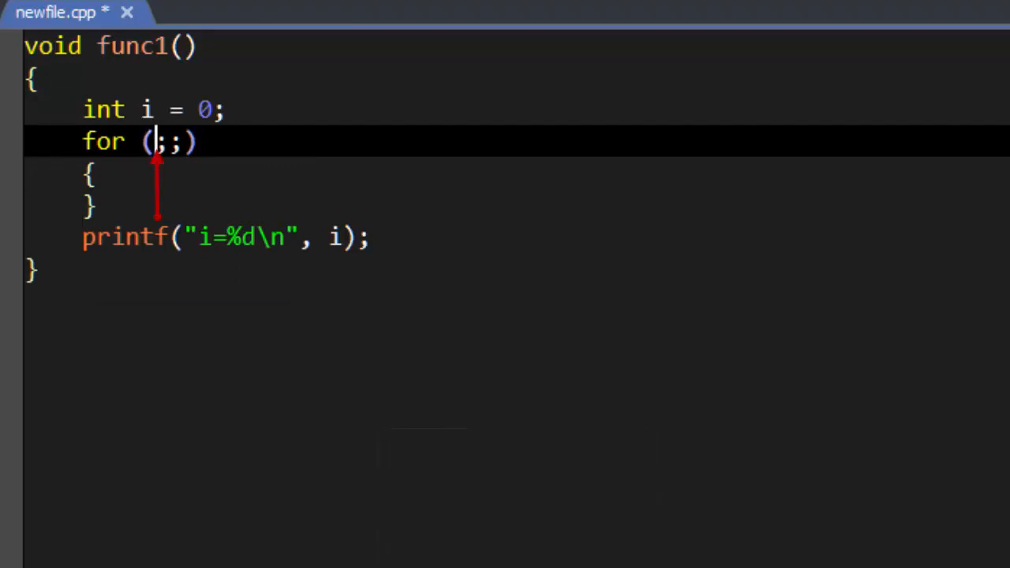